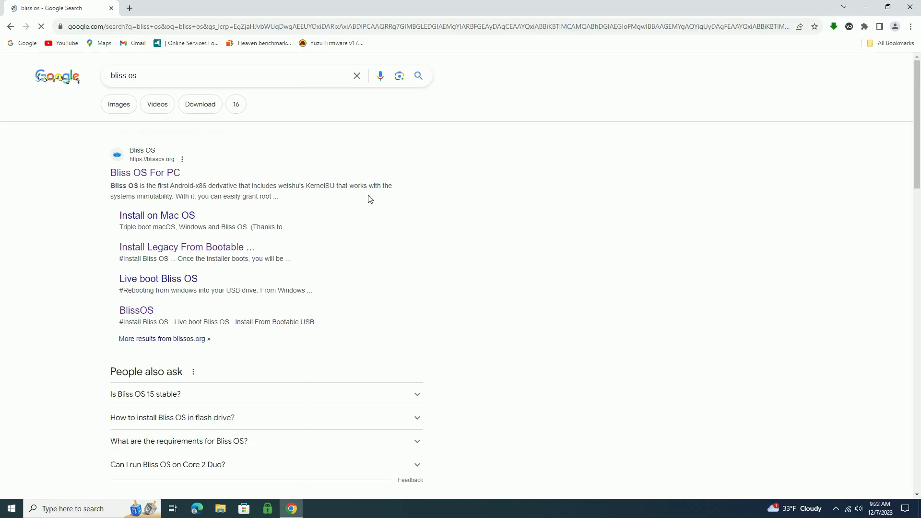
# - Open blissos.org from the 'Bliss OS For PC' Google search result
pyautogui.click(145, 172)
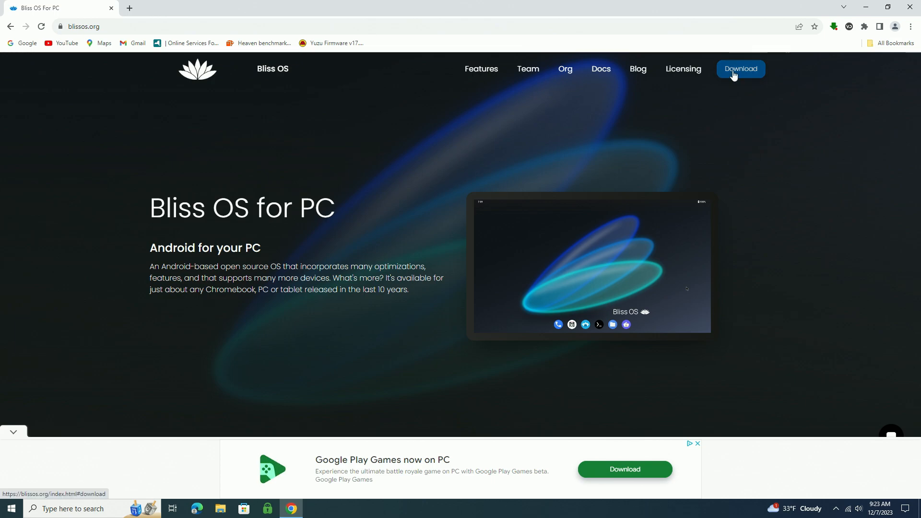
# - Choose the SourceForge download of the Bliss OS 15.8 GApps build from the Downloads section
pyautogui.click(740, 69)
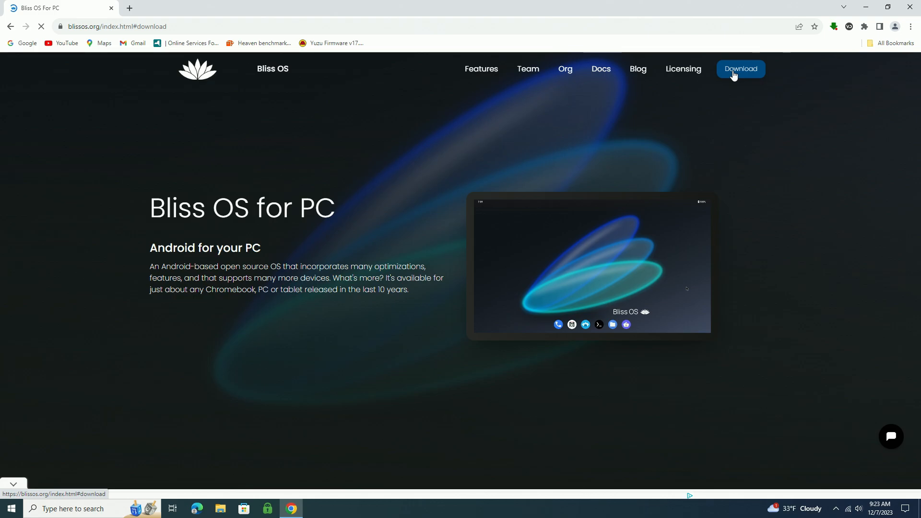
pyautogui.click(739, 70)
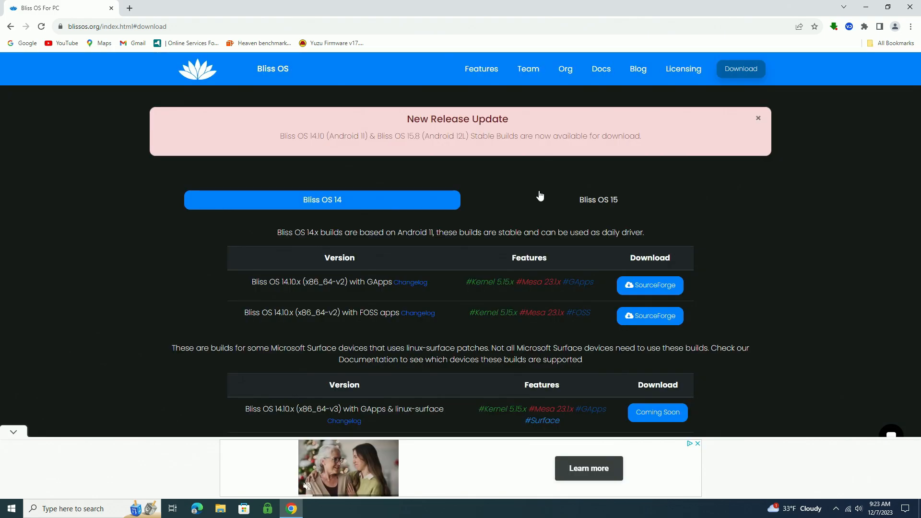
pyautogui.click(598, 200)
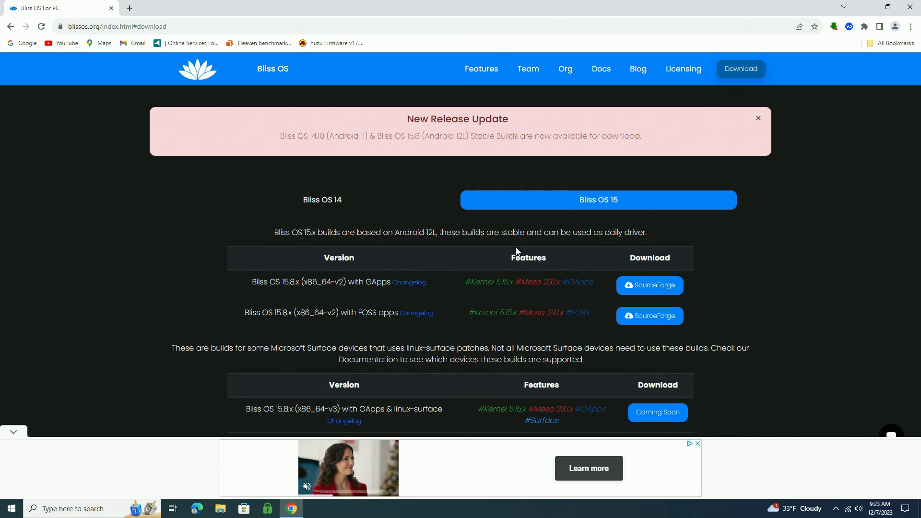
pyautogui.moveTo(568, 211)
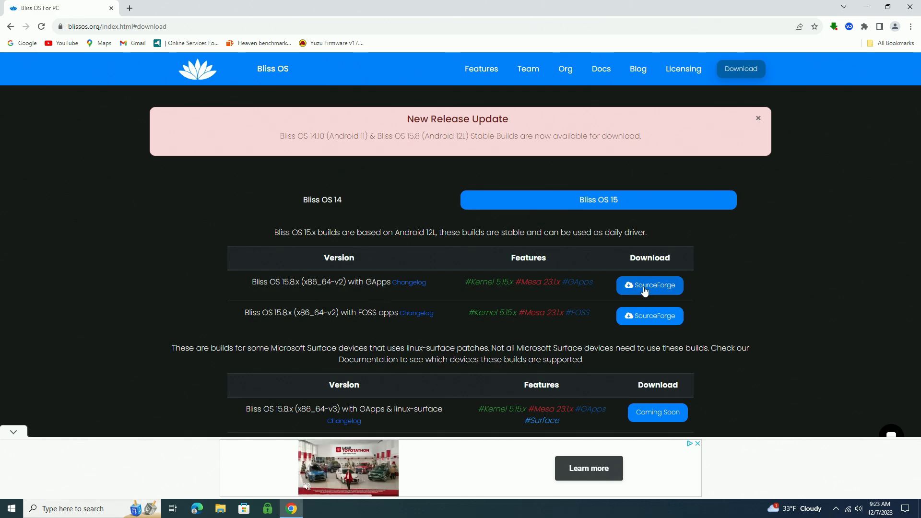
pyautogui.click(650, 285)
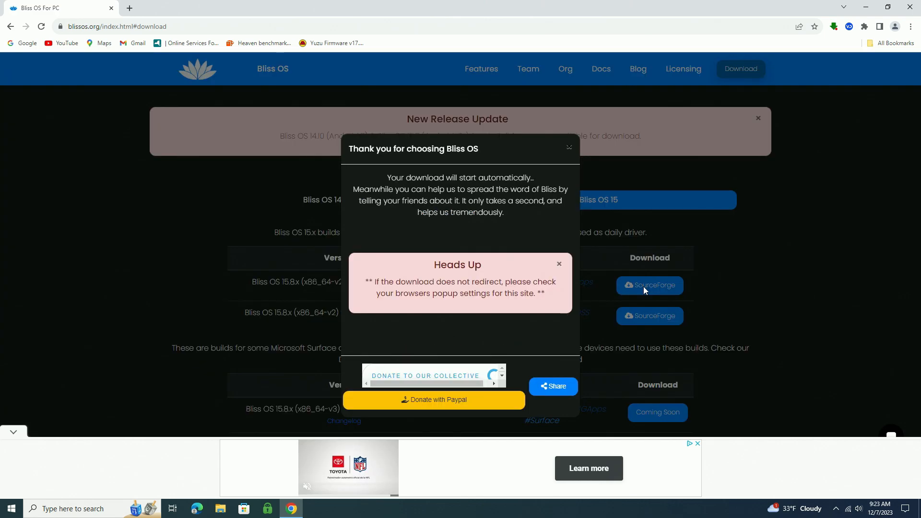
# - Download the latest Bliss OS release from the SourceForge BlissOS-x86 Files page
pyautogui.click(649, 285)
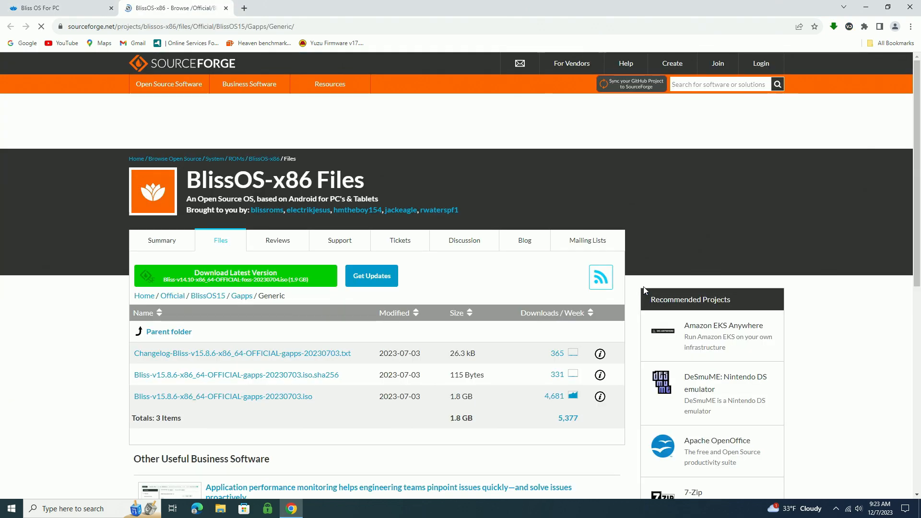
pyautogui.scroll(-3)
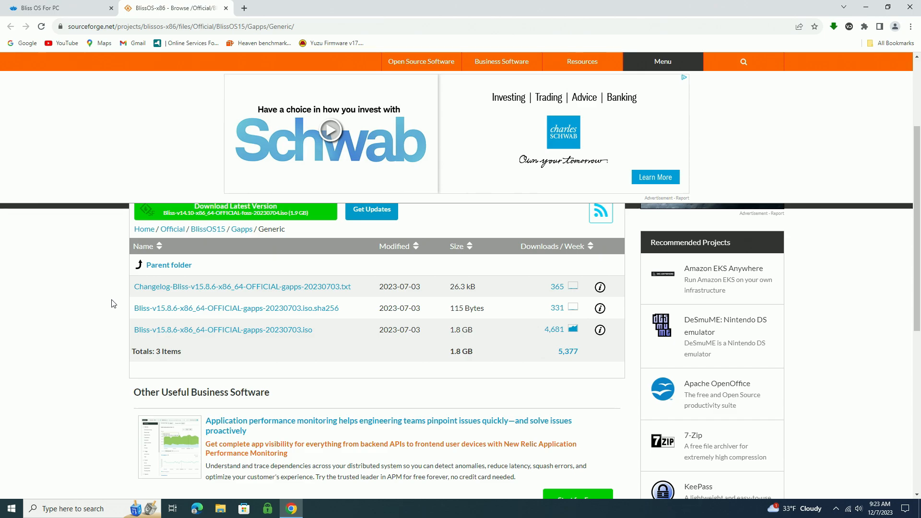
pyautogui.scroll(3)
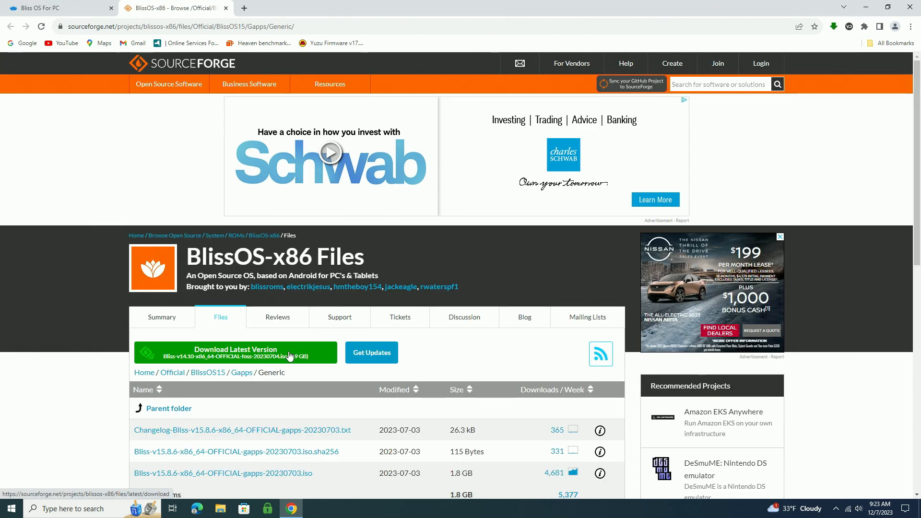
pyautogui.moveTo(271, 357)
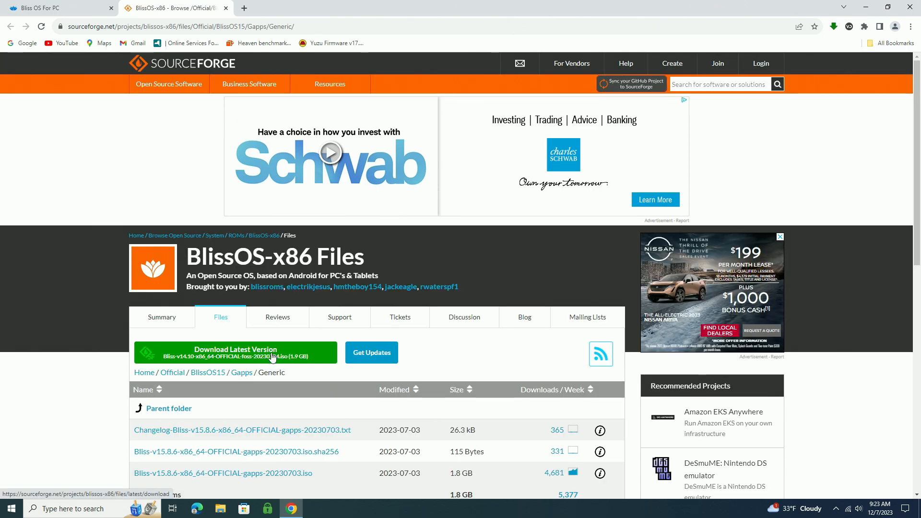
pyautogui.click(235, 352)
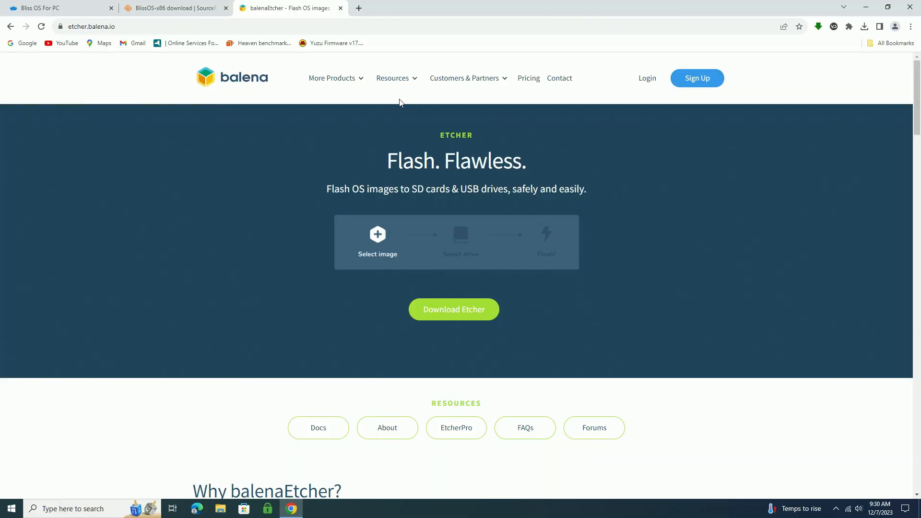
pyautogui.moveTo(161, 264)
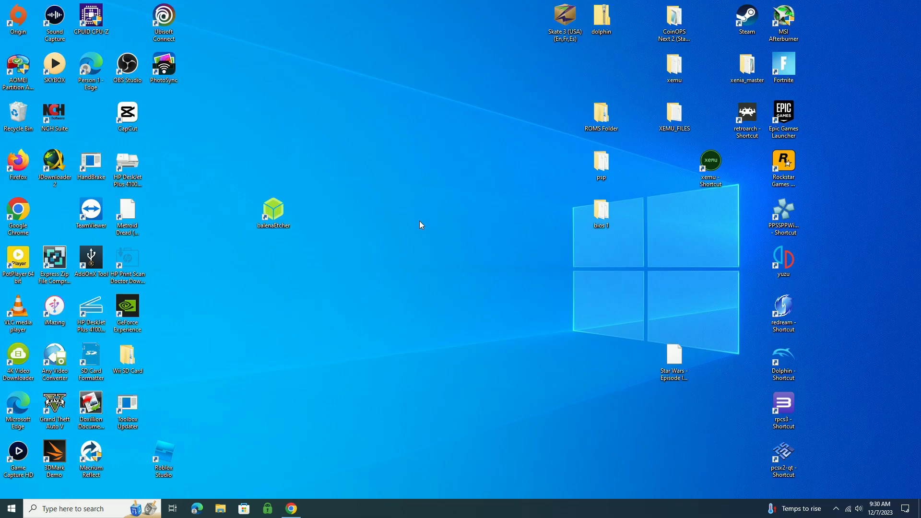
# - Load the Bliss OS ISO in balenaEtcher and pick the SanDisk Cruzer Glide USB as target
pyautogui.doubleClick(273, 210)
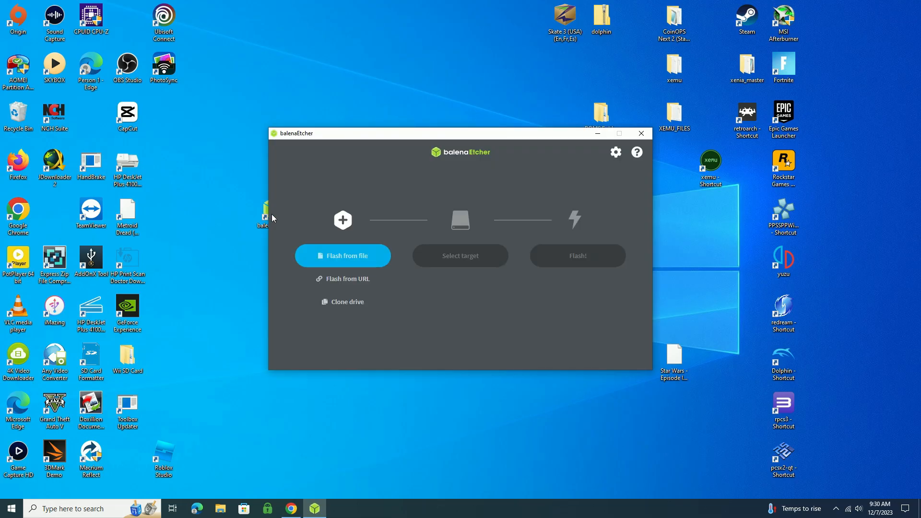
pyautogui.click(342, 255)
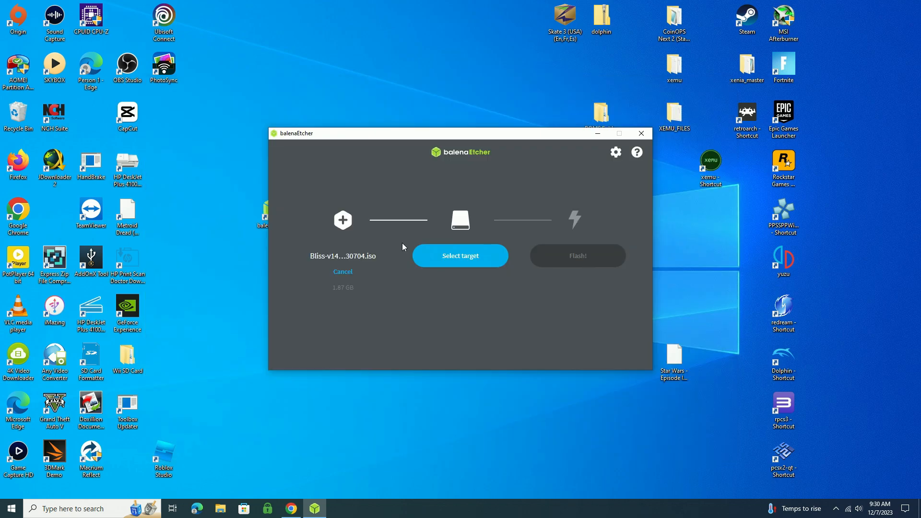
pyautogui.click(459, 255)
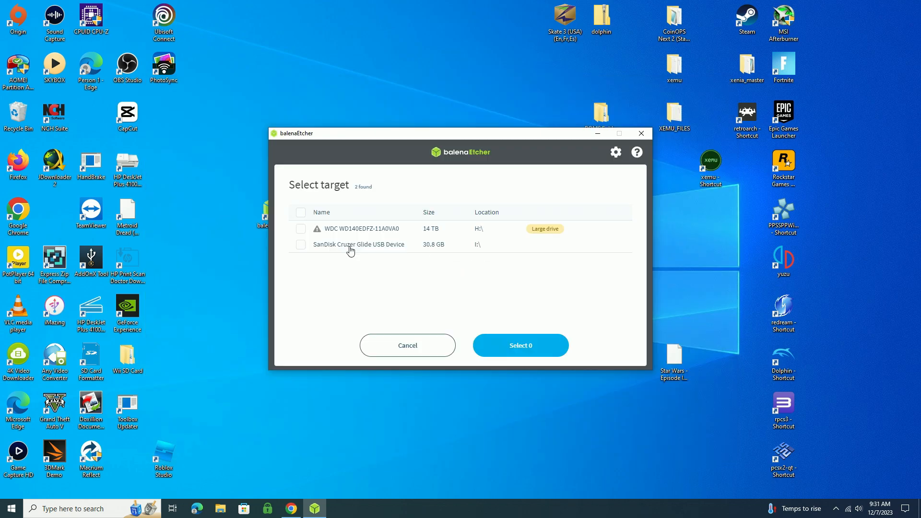
pyautogui.click(300, 244)
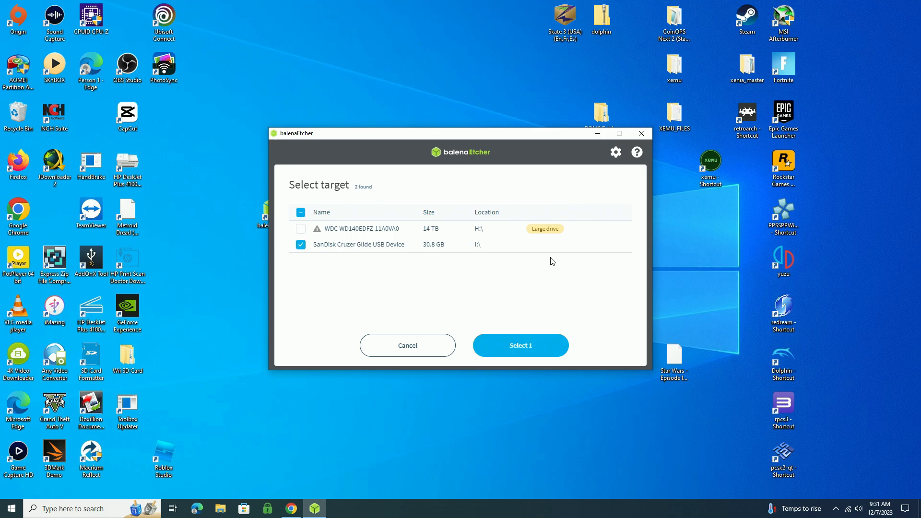
pyautogui.moveTo(587, 263)
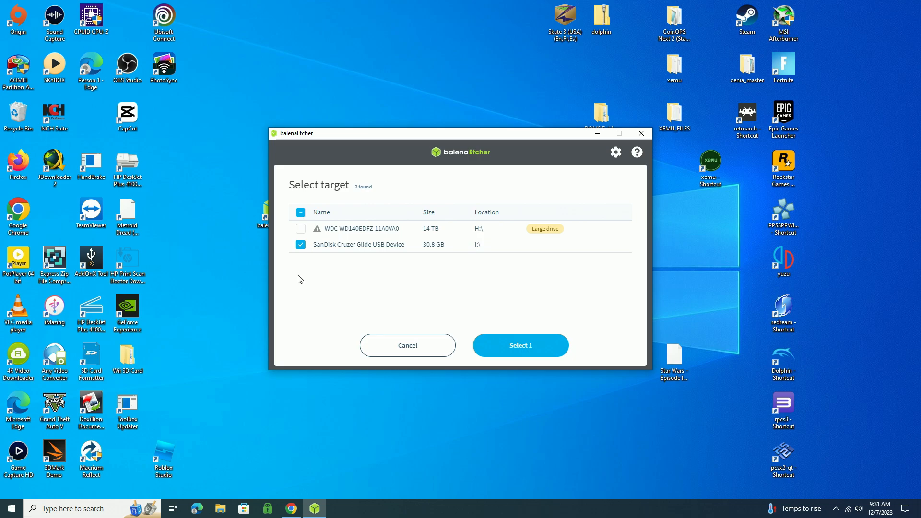
pyautogui.moveTo(330, 265)
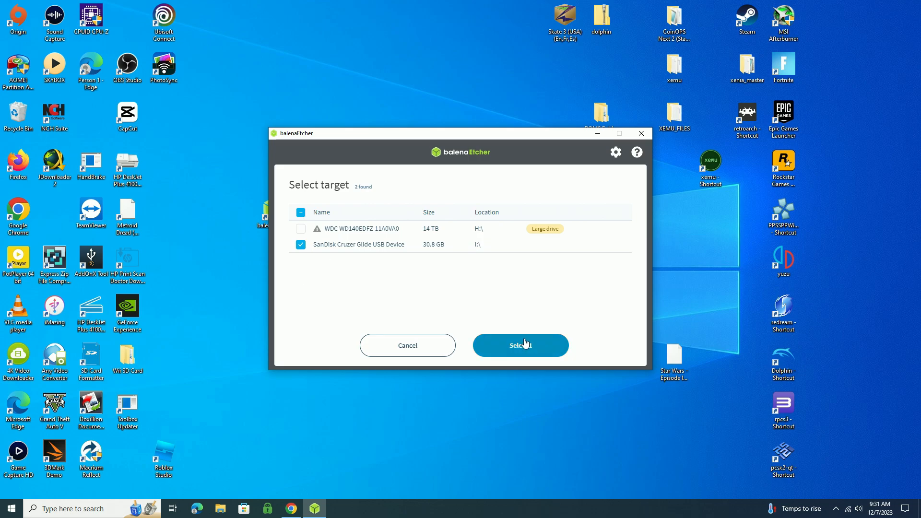
pyautogui.click(520, 345)
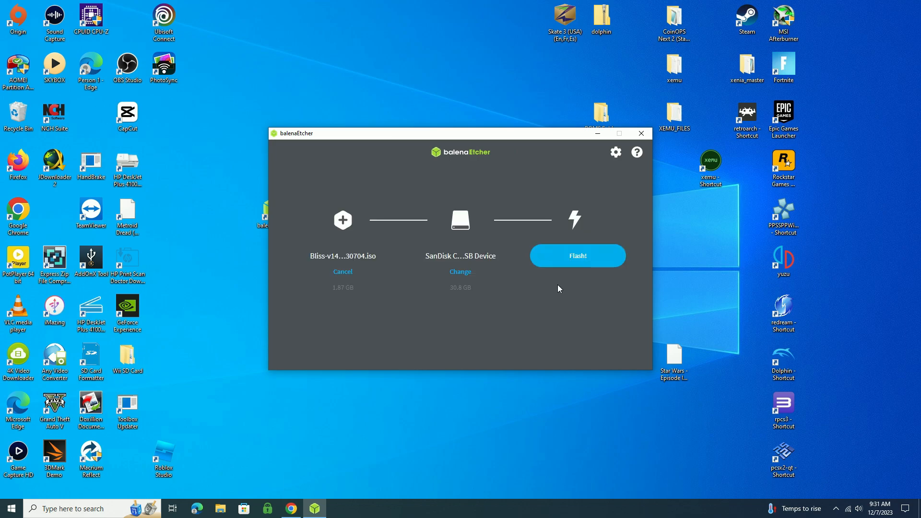
# - Begin flashing the Bliss OS ISO to the SanDisk USB drive with Flash!
pyautogui.click(577, 255)
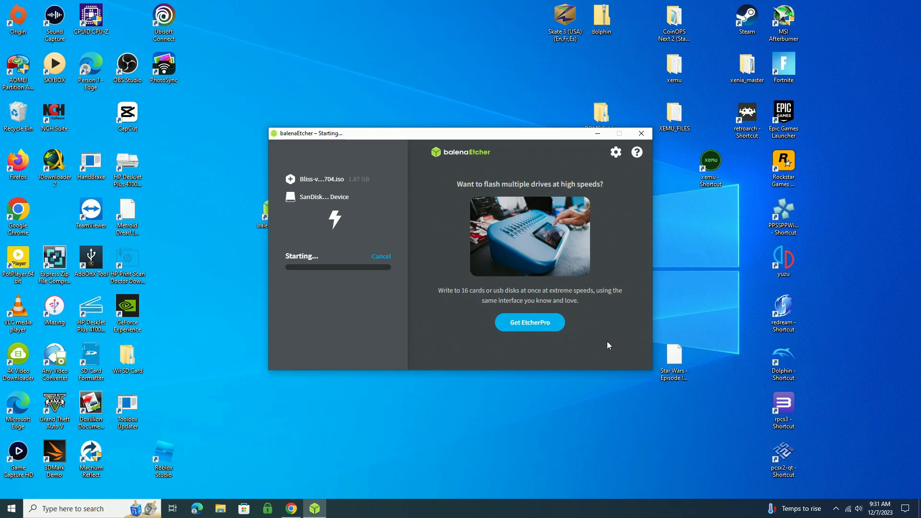
pyautogui.moveTo(441, 323)
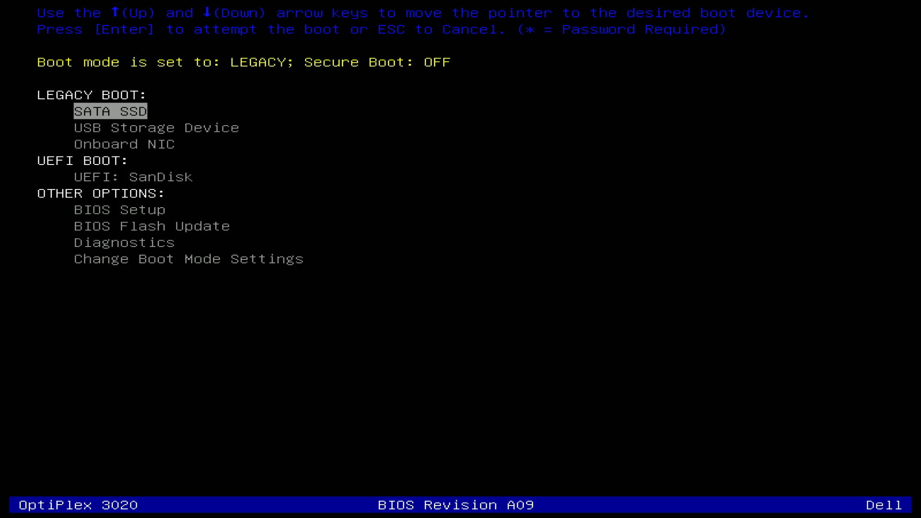
# - Select the UEFI: SanDisk entry in the Dell boot menu and boot from it
pyautogui.press('Down')
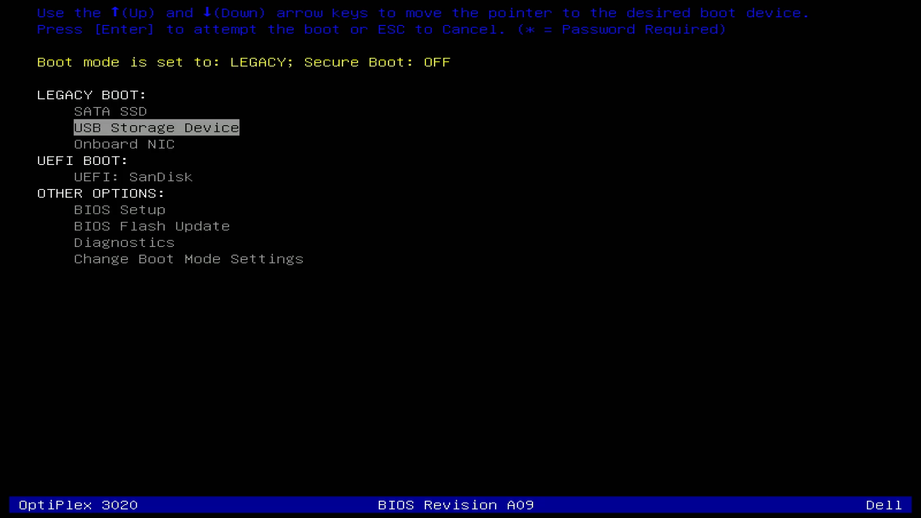
pyautogui.press('Down')
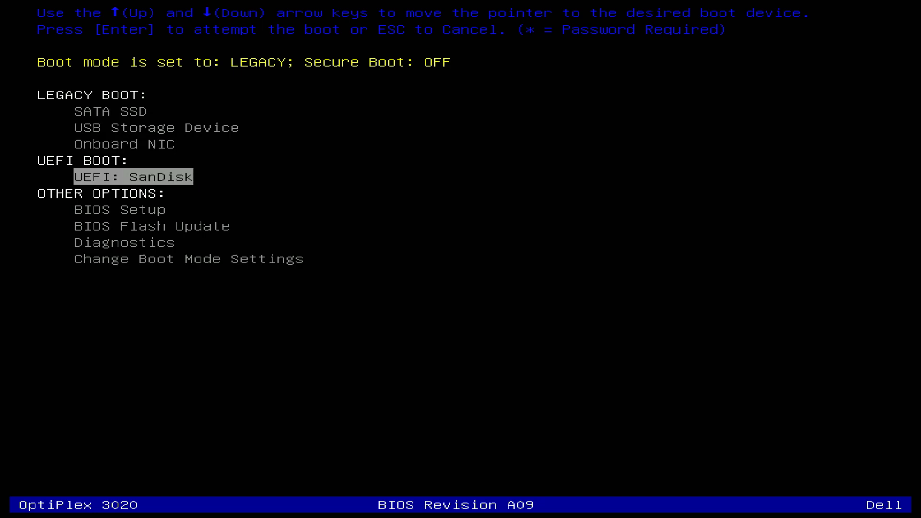
pyautogui.press('Up')
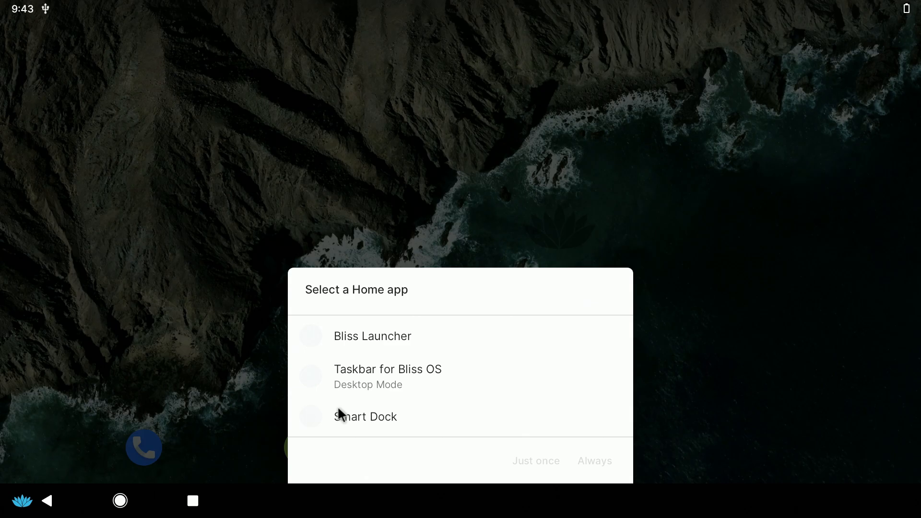
# - Set Taskbar for Bliss OS as the home app and confirm with Always
pyautogui.click(388, 376)
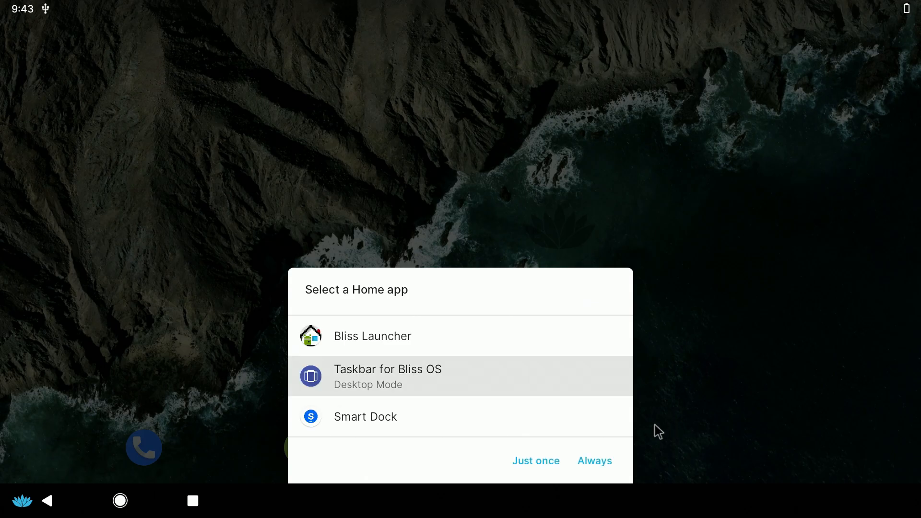
pyautogui.click(594, 460)
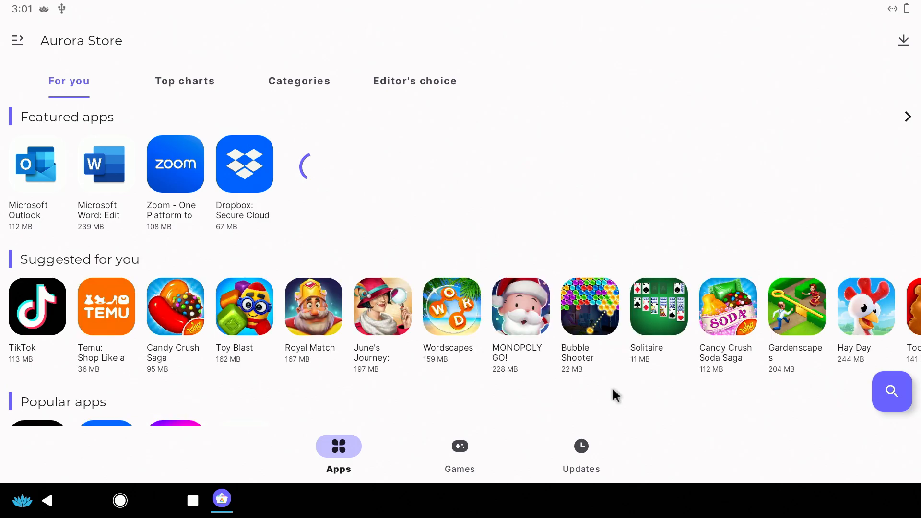
pyautogui.moveTo(502, 198)
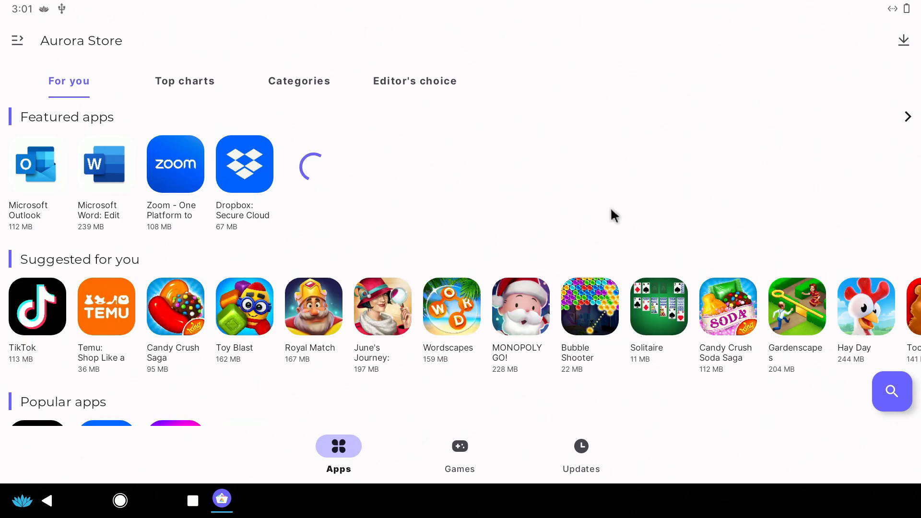
pyautogui.moveTo(579, 379)
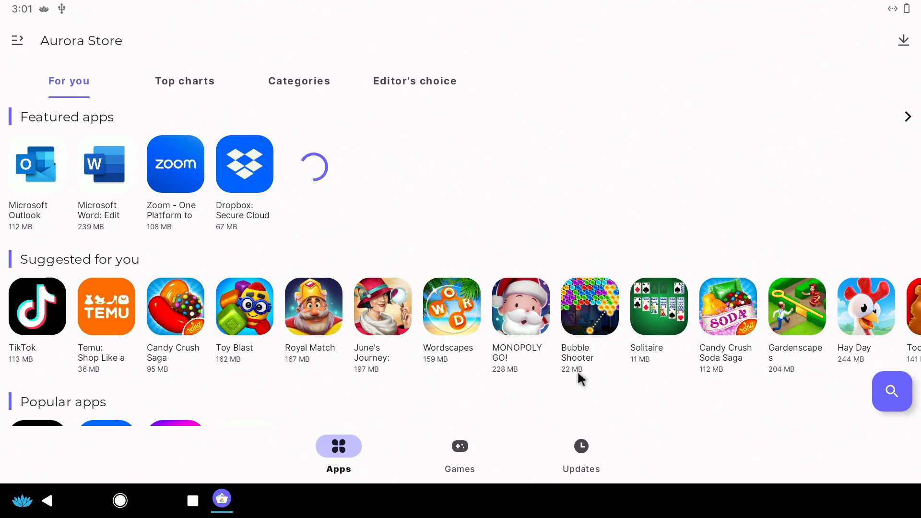
pyautogui.moveTo(618, 342)
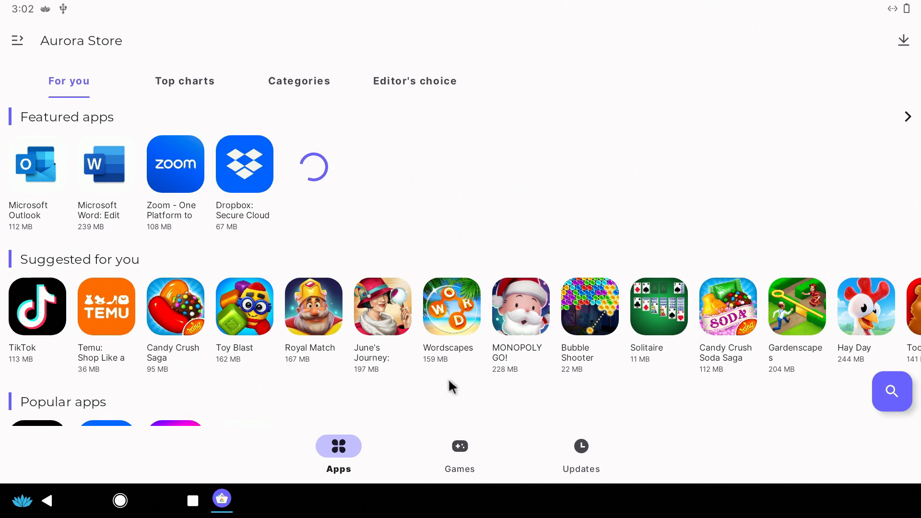
# - Scroll through the app sections of Aurora Store's For you tab
pyautogui.scroll(-3)
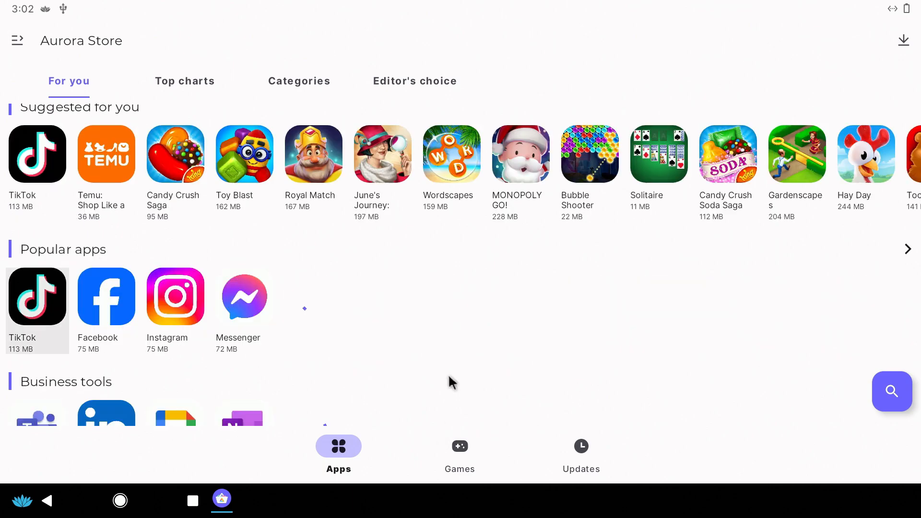
pyautogui.scroll(-3)
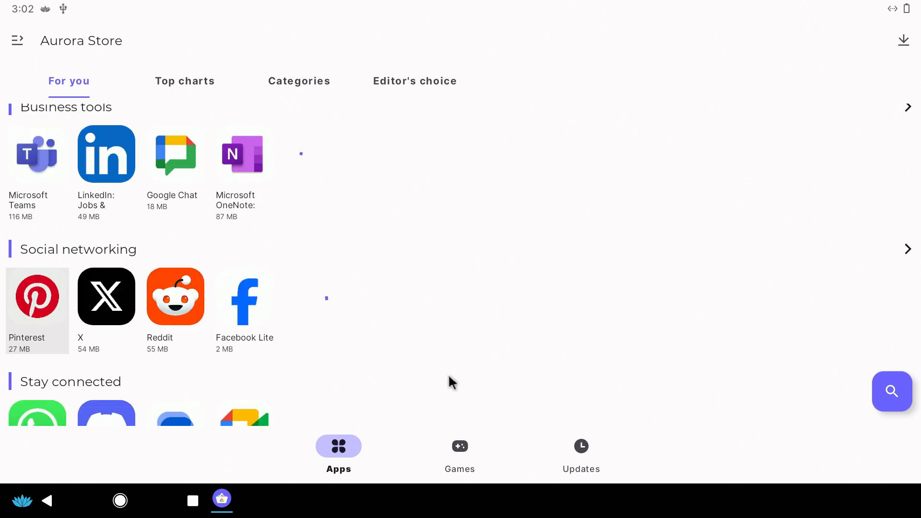
pyautogui.scroll(-3)
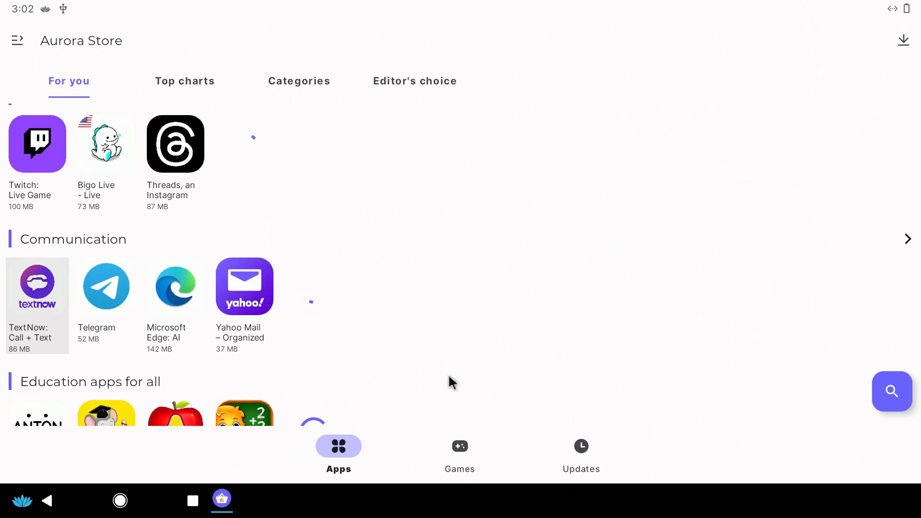
pyautogui.scroll(-3)
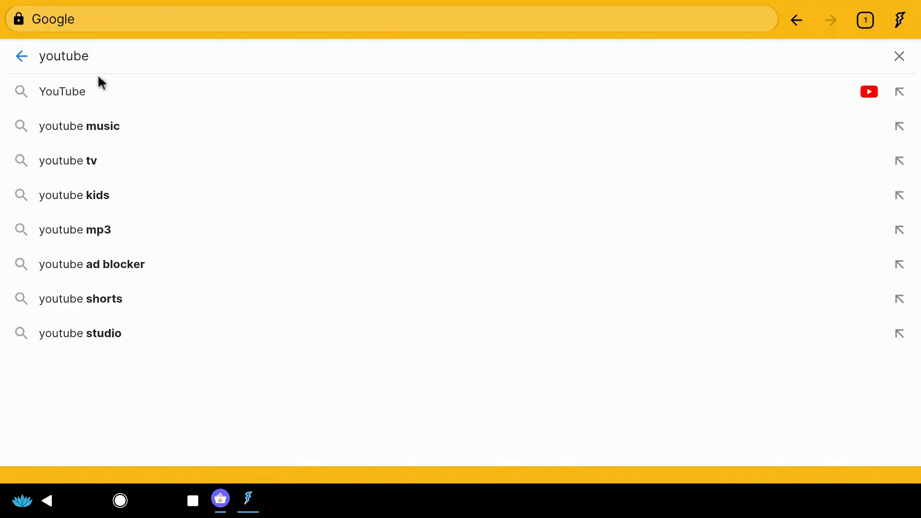
# - Go to YouTube and play the GT 1030 Budget Low Profile GPU video
pyautogui.click(61, 91)
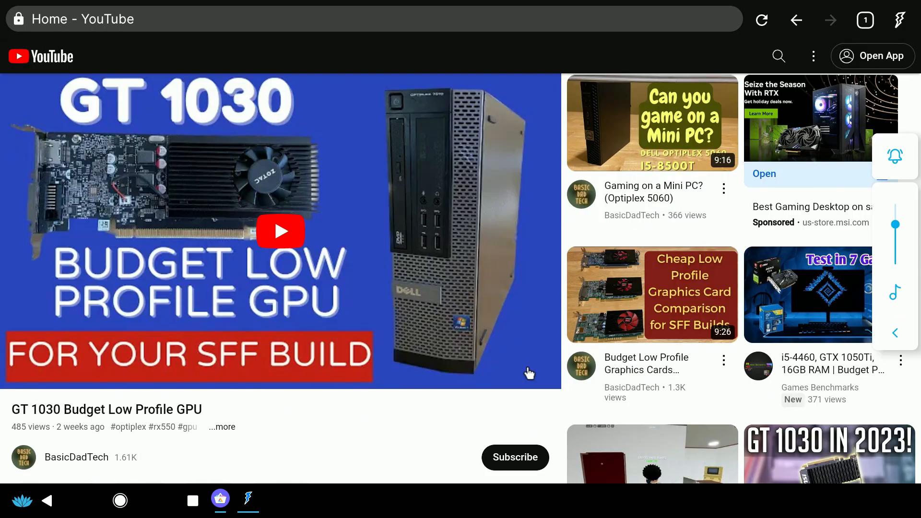
pyautogui.moveTo(251, 243)
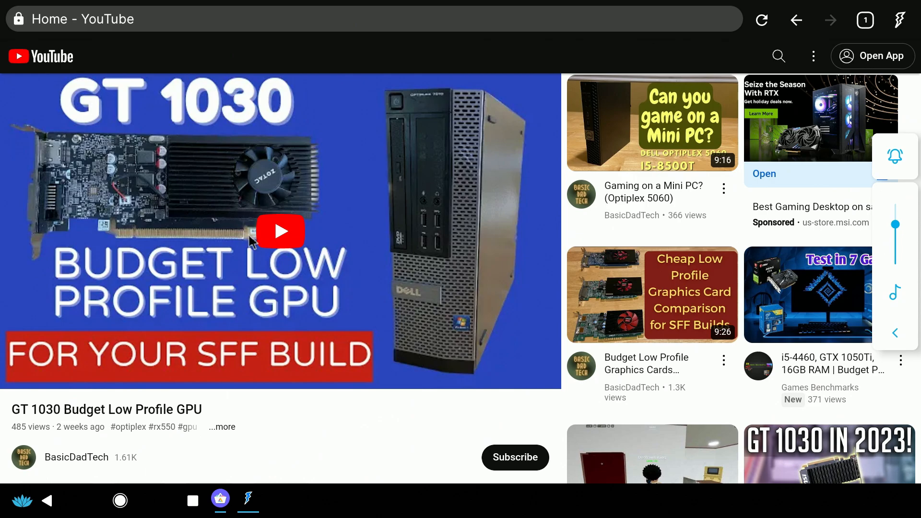
pyautogui.click(280, 231)
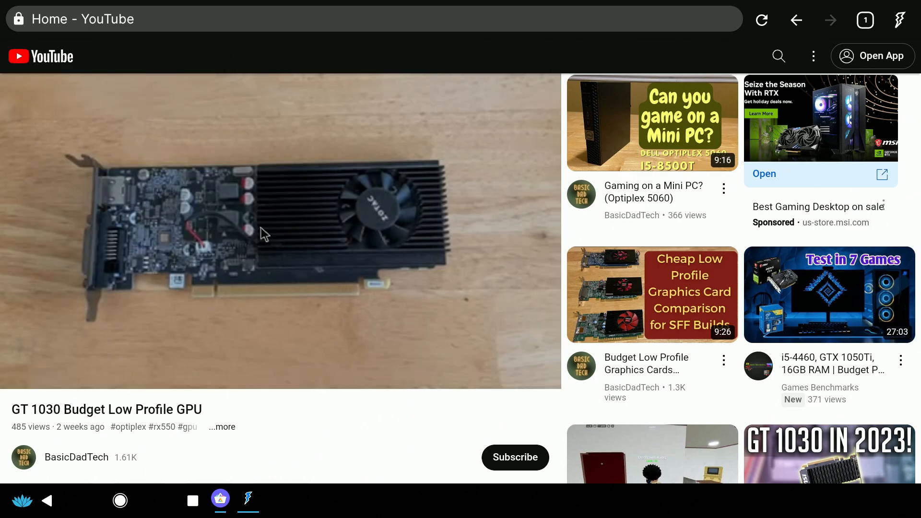